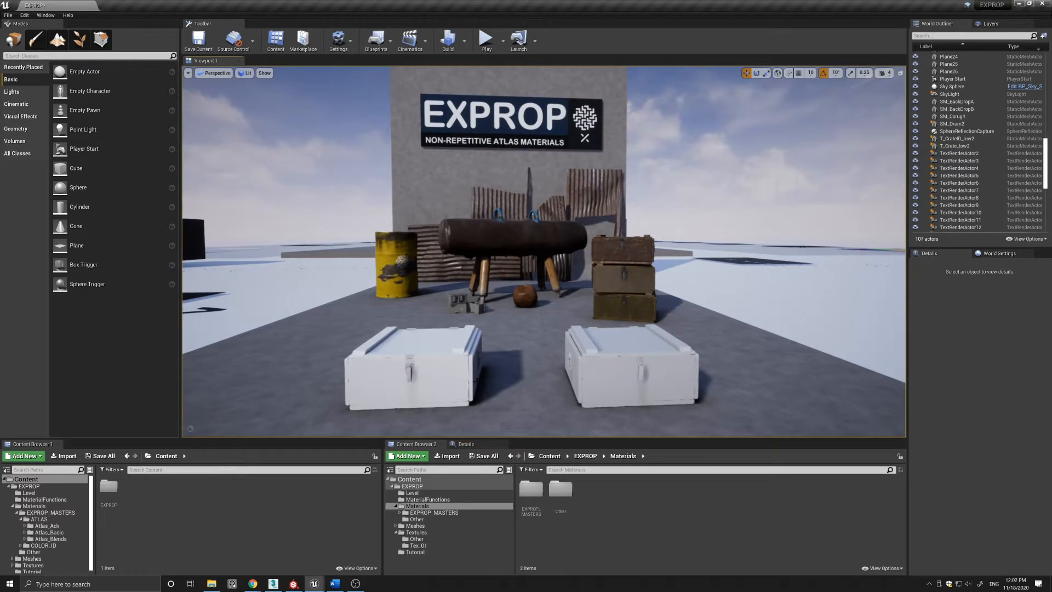
pyautogui.moveTo(470, 555)
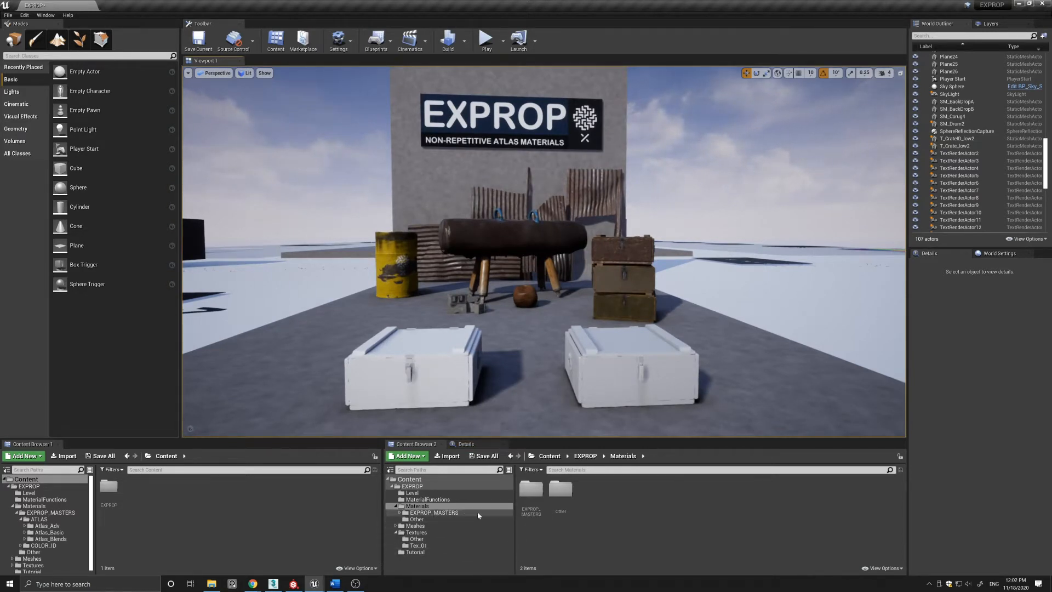
pyautogui.moveTo(416, 508)
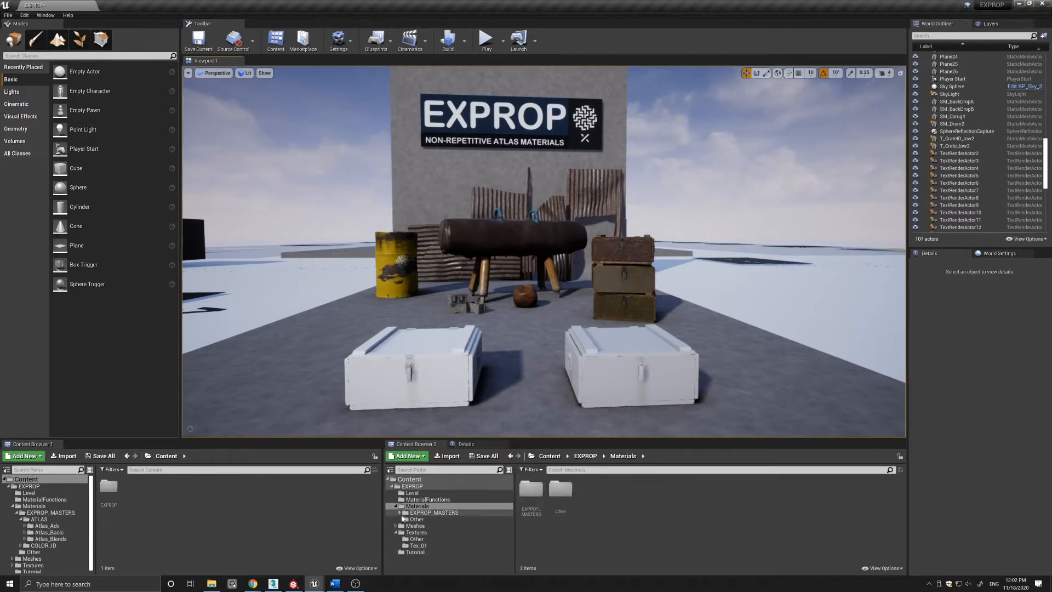
# Step: Browse into EXPROP_MASTERS > ATLAS and show the Atlas_Basic master materials
pyautogui.click(434, 512)
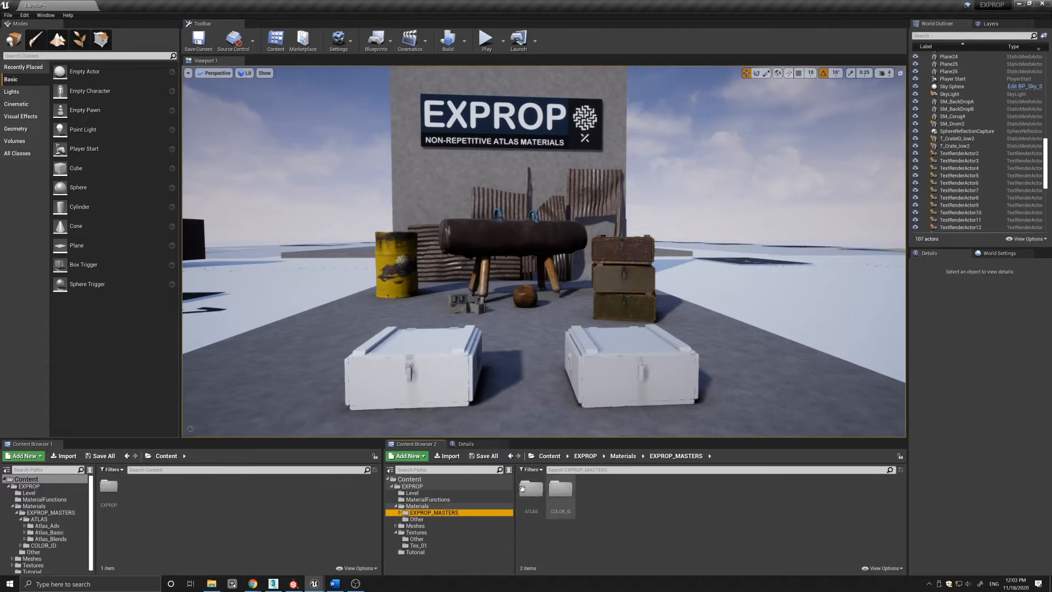
pyautogui.moveTo(560, 490)
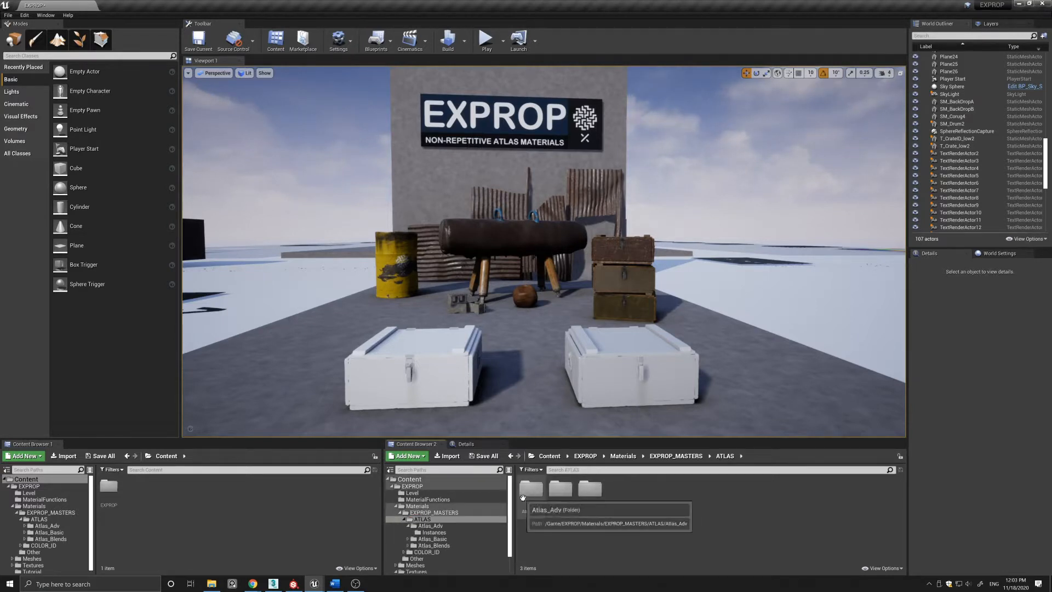
pyautogui.moveTo(612, 520)
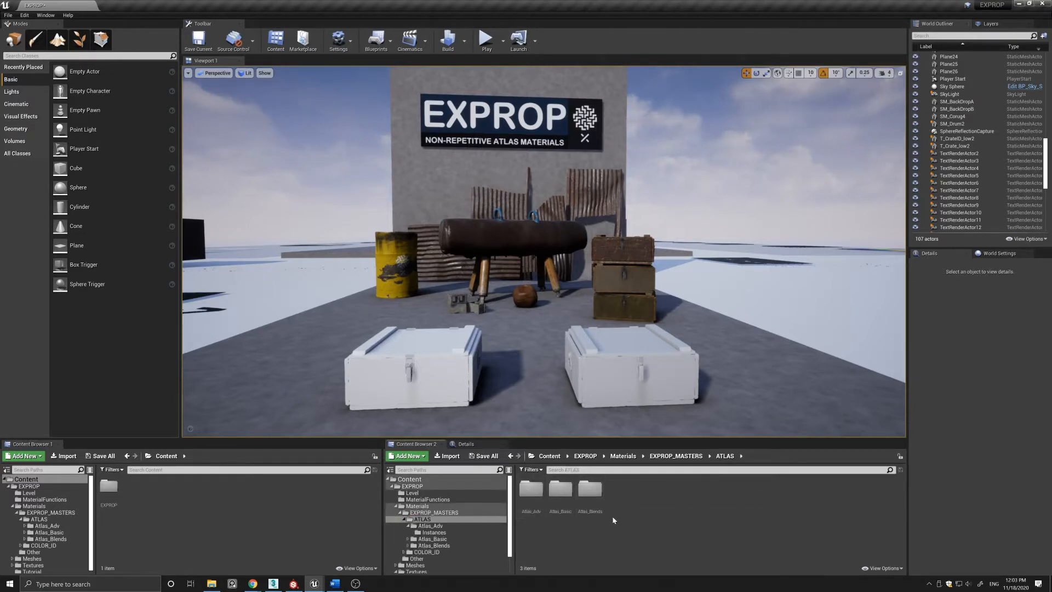
pyautogui.click(531, 488)
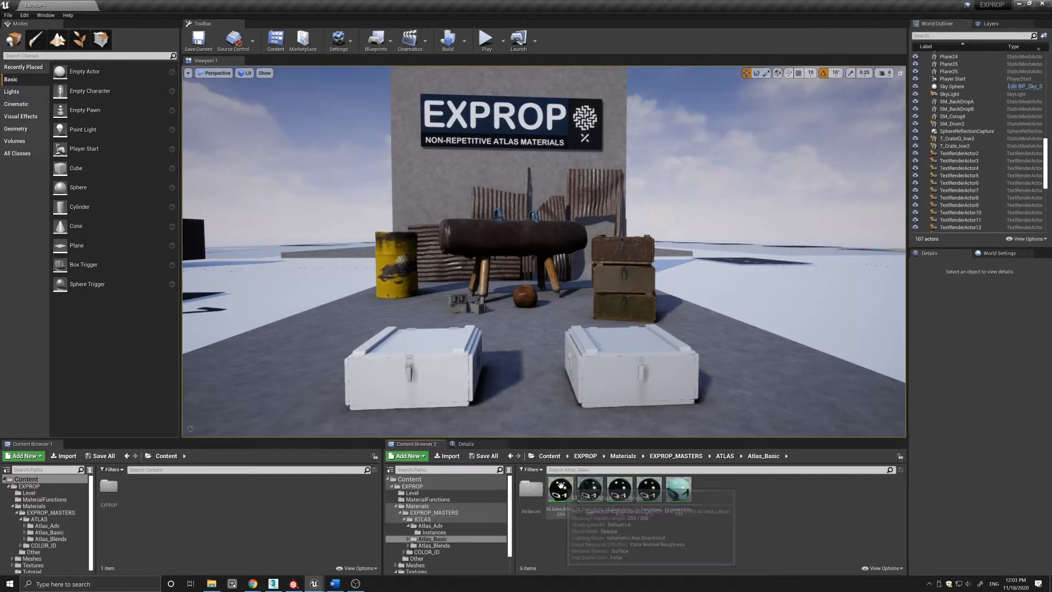
pyautogui.moveTo(561, 489)
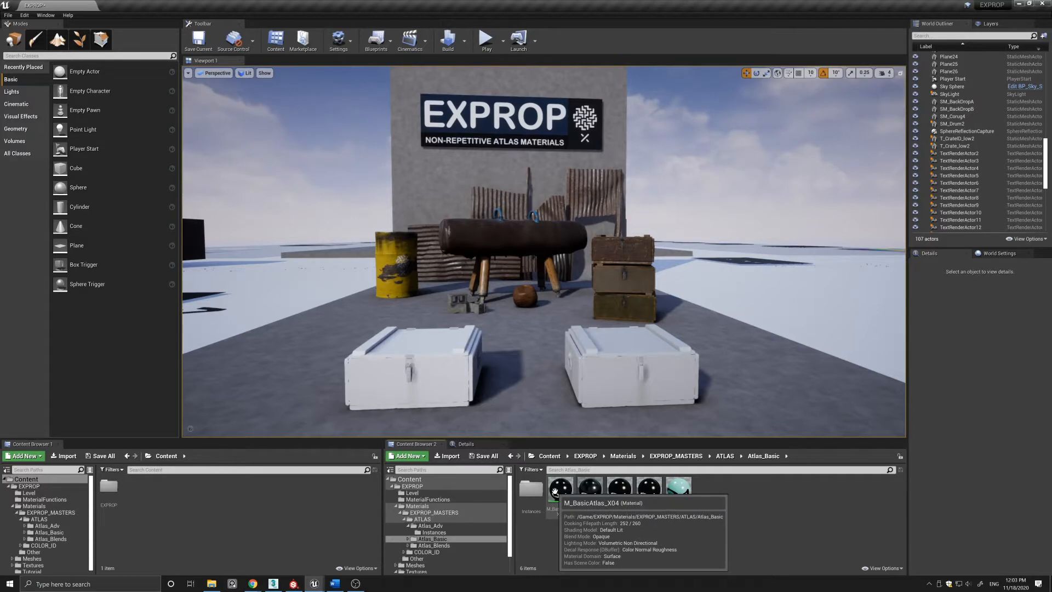
pyautogui.moveTo(678, 487)
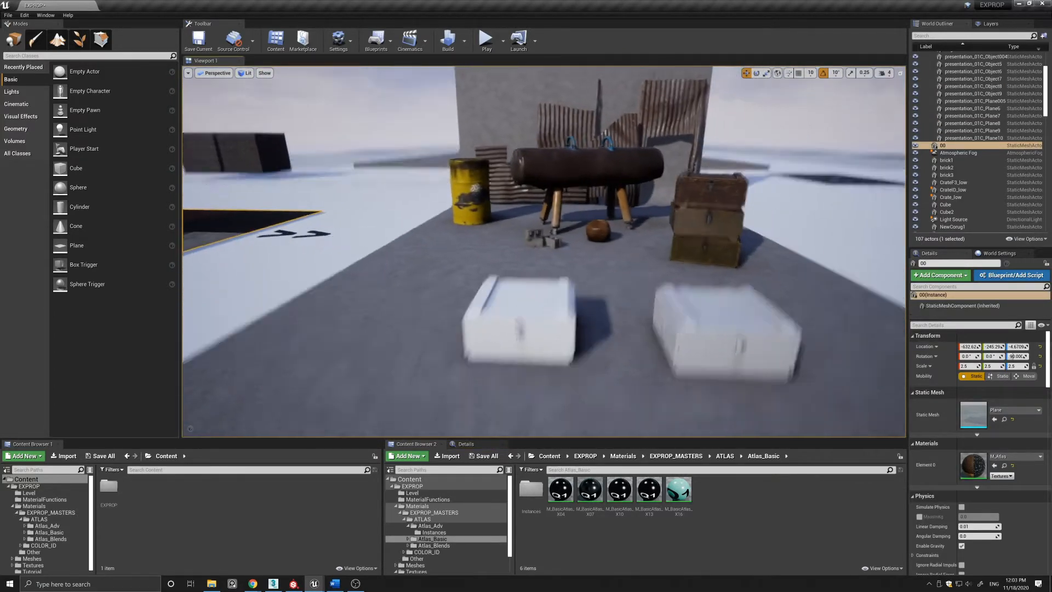
# Step: Show the Atlas_Adv master materials in the Content Browser
pyautogui.click(432, 525)
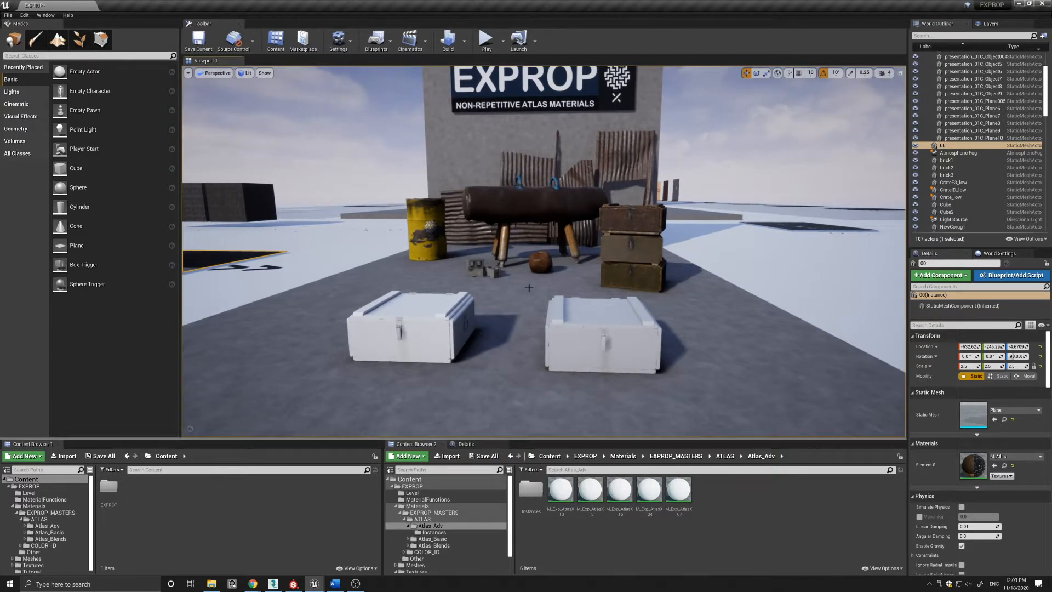
pyautogui.moveTo(486, 256)
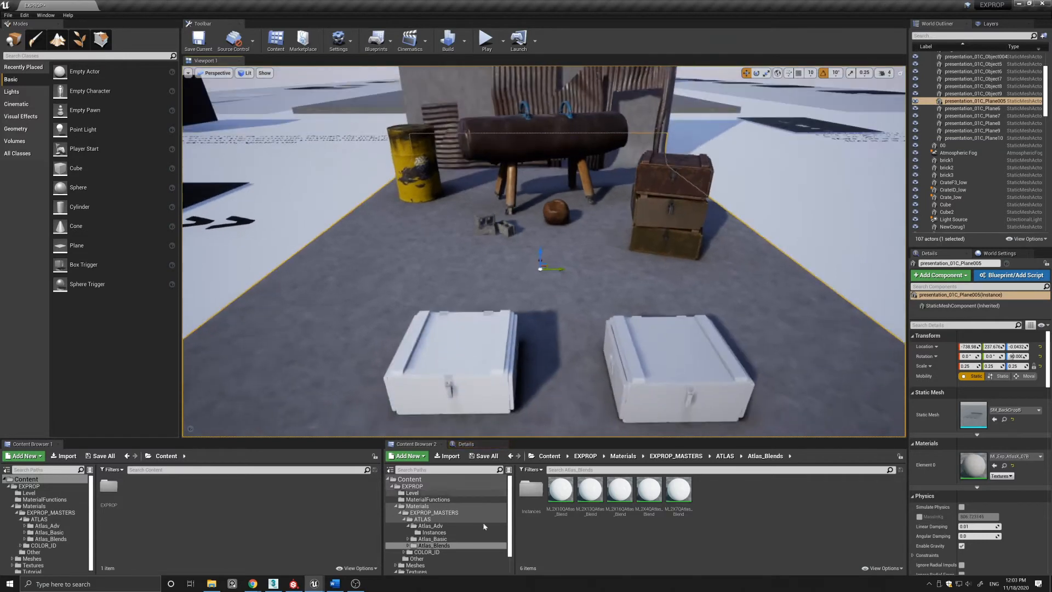
# Step: Show the COLOR_ID master materials in the Content Browser
pyautogui.click(417, 551)
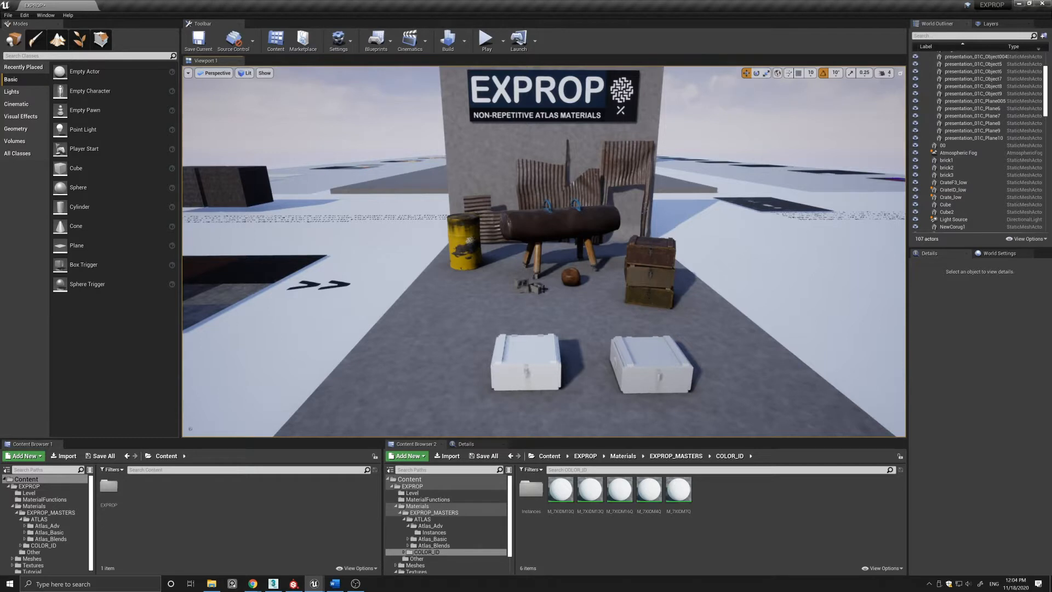
pyautogui.moveTo(510, 196)
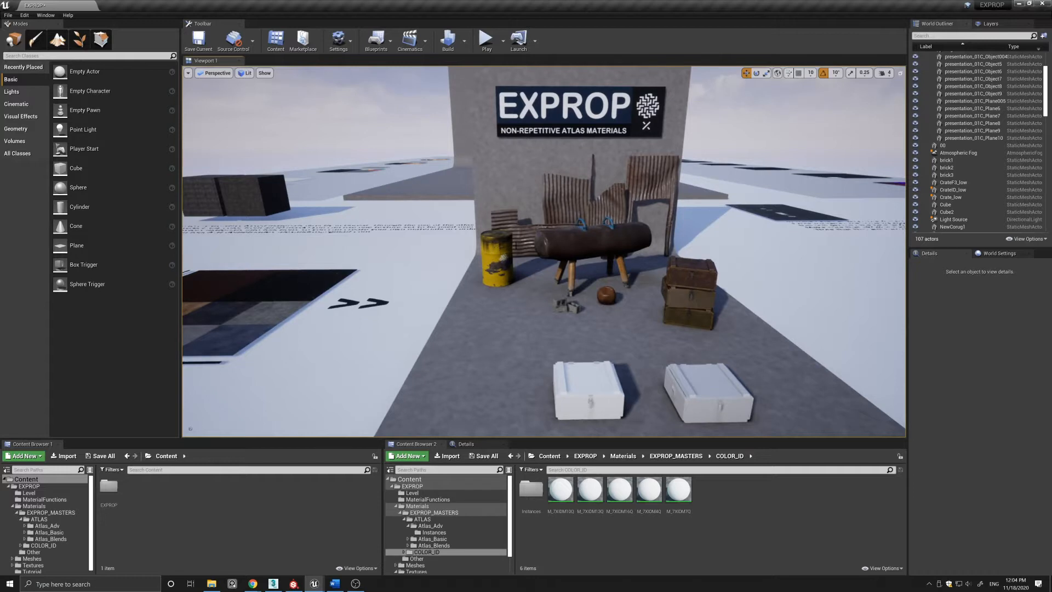
pyautogui.moveTo(495, 149)
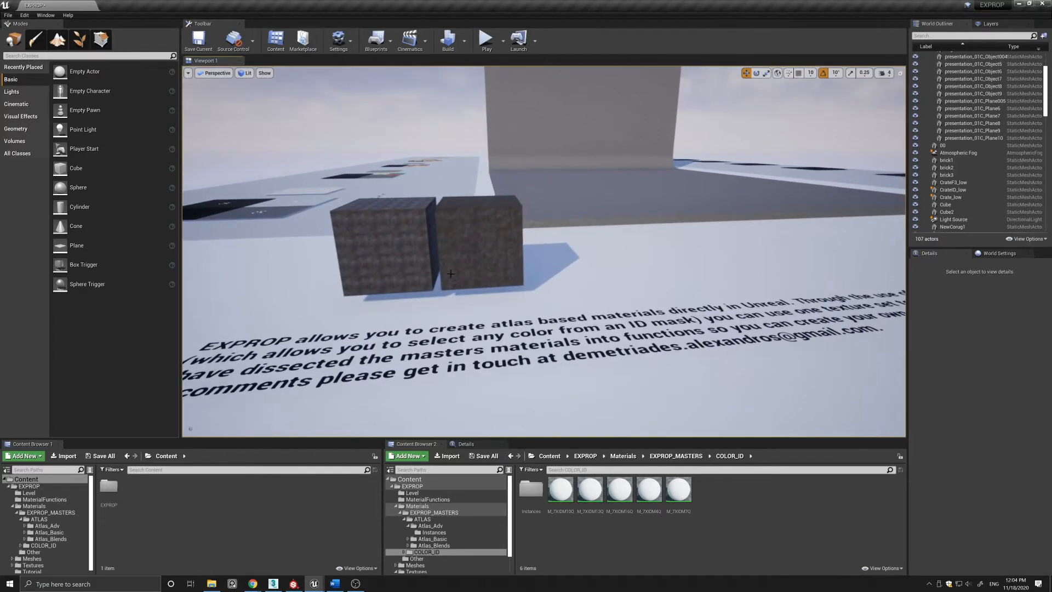
pyautogui.click(402, 269)
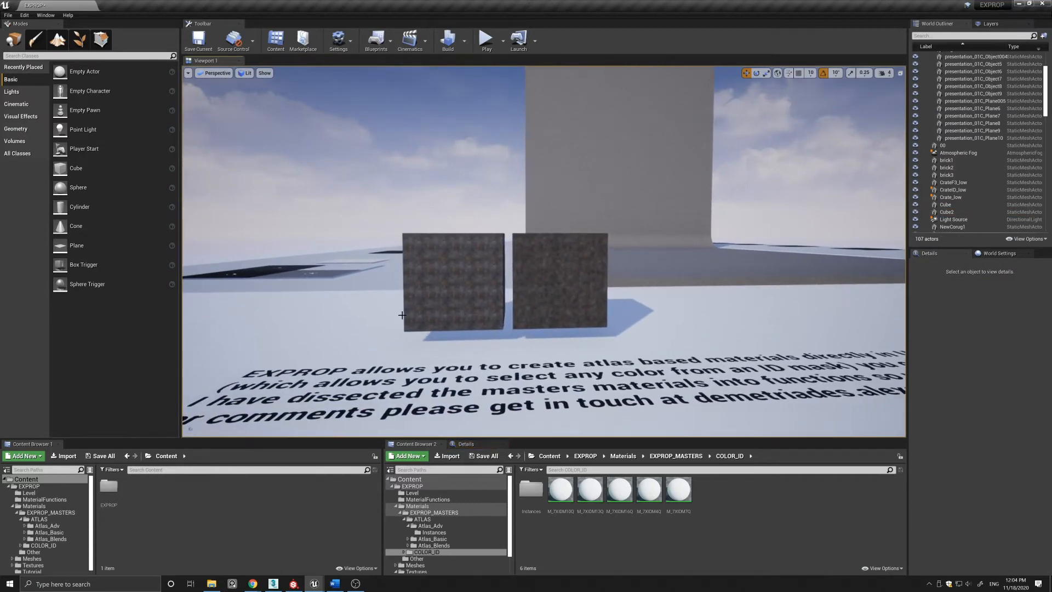
pyautogui.moveTo(441, 297)
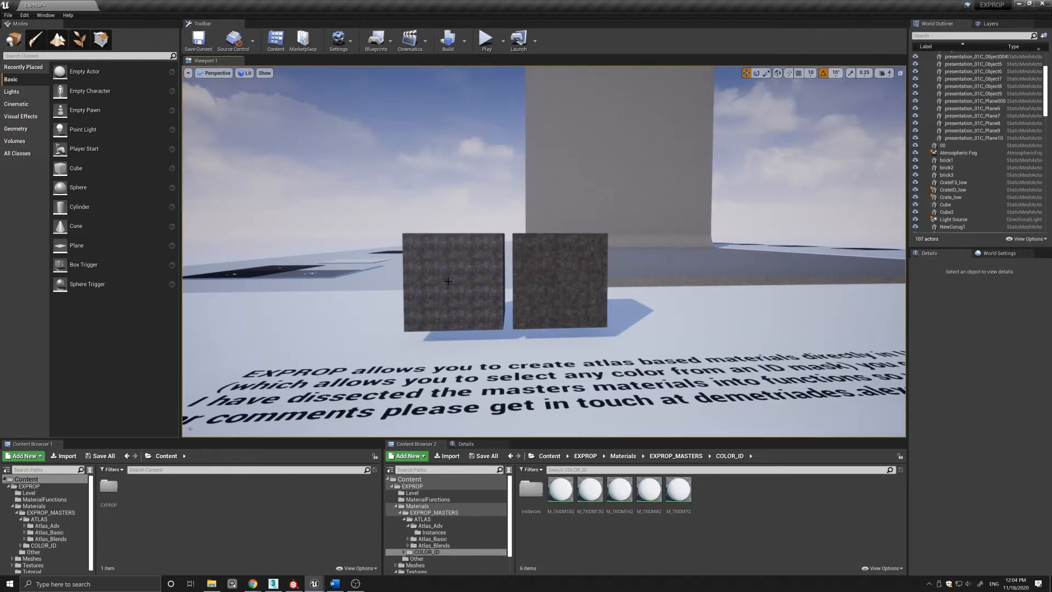
pyautogui.moveTo(556, 256)
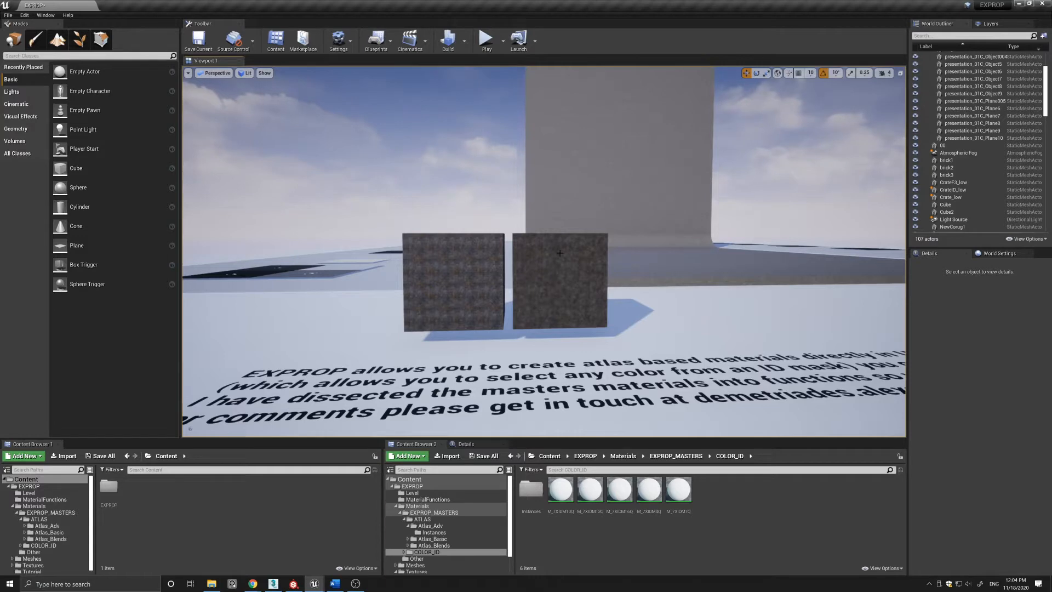
pyautogui.moveTo(565, 283)
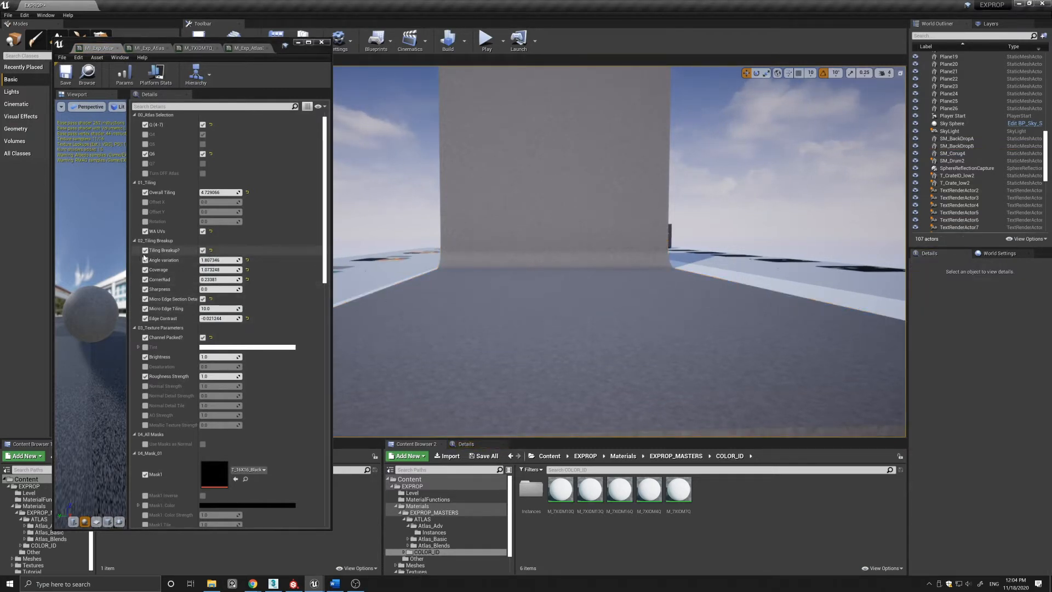
pyautogui.moveTo(204, 250)
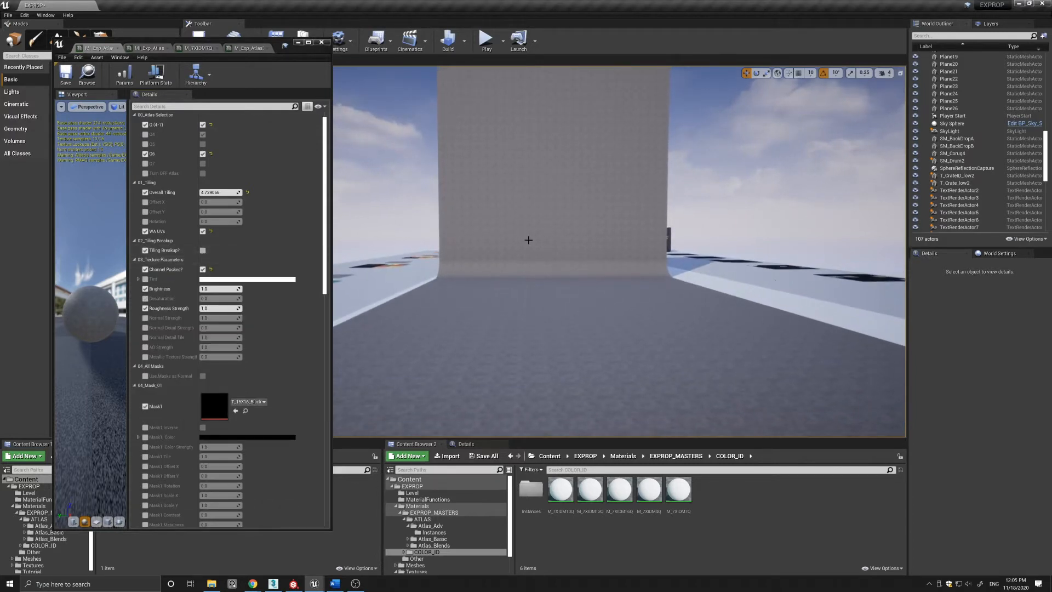
# Step: Re-enable the Tiling Breakup? parameter on the atlas material instance
pyautogui.click(202, 250)
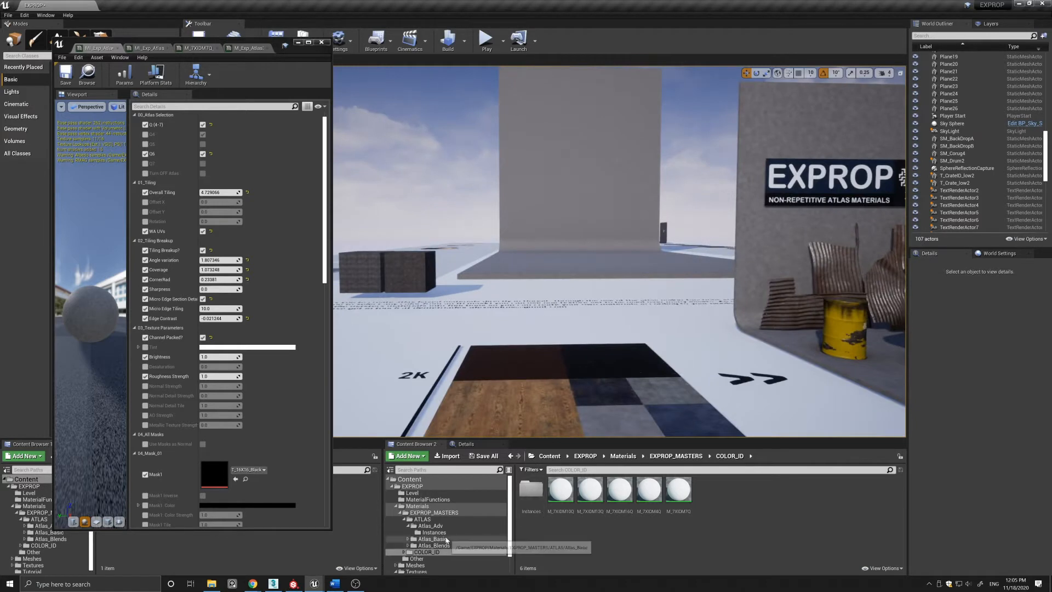
# Step: Show the material instances inside Atlas_Adv's Instances subfolder
pyautogui.click(431, 525)
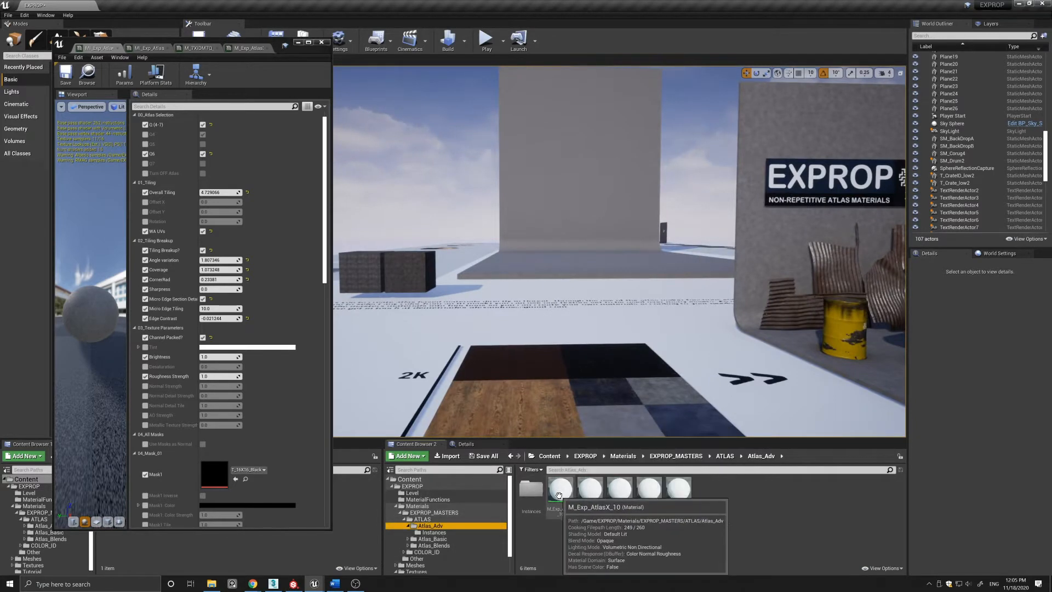
pyautogui.click(434, 533)
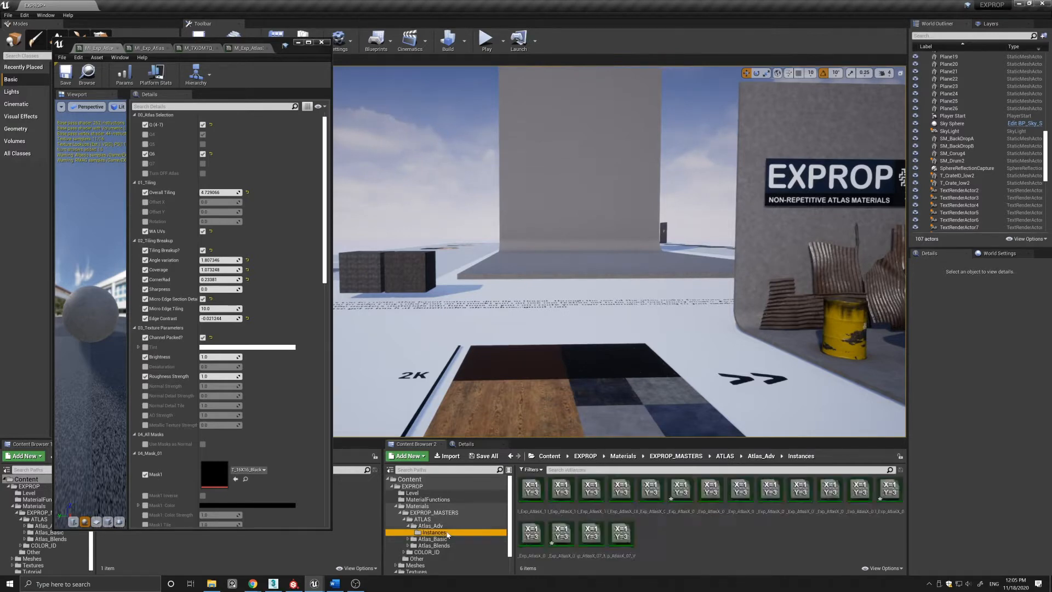